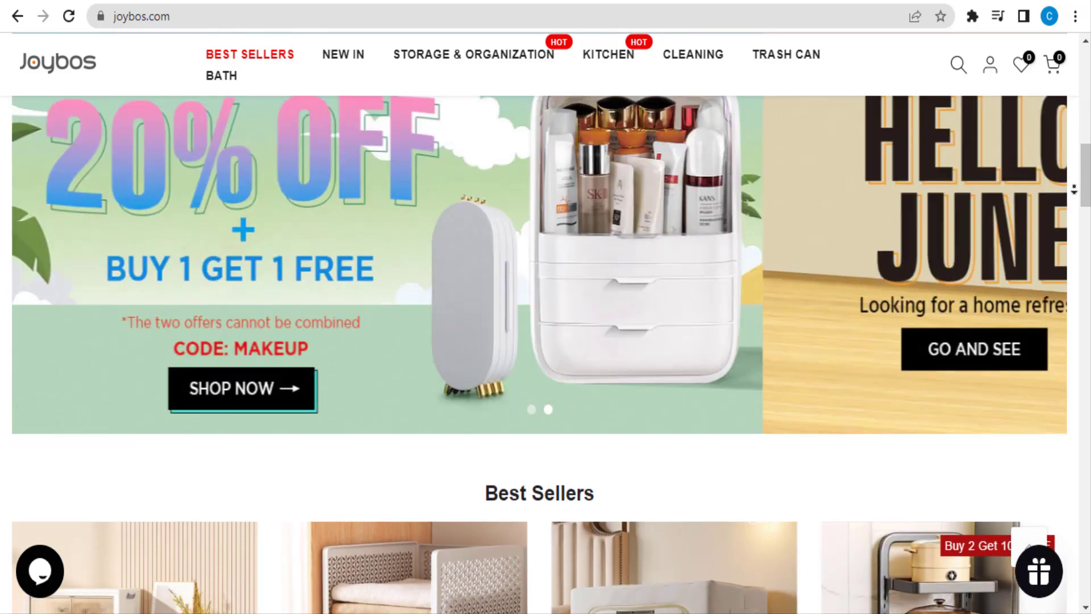
scroll("down", 3)
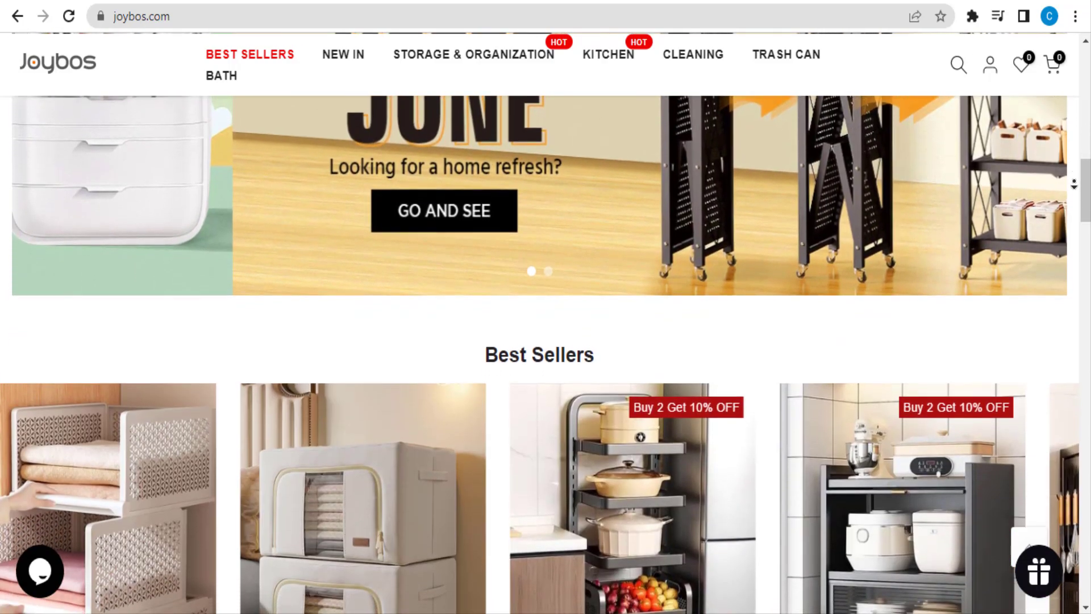
scroll("down", 3)
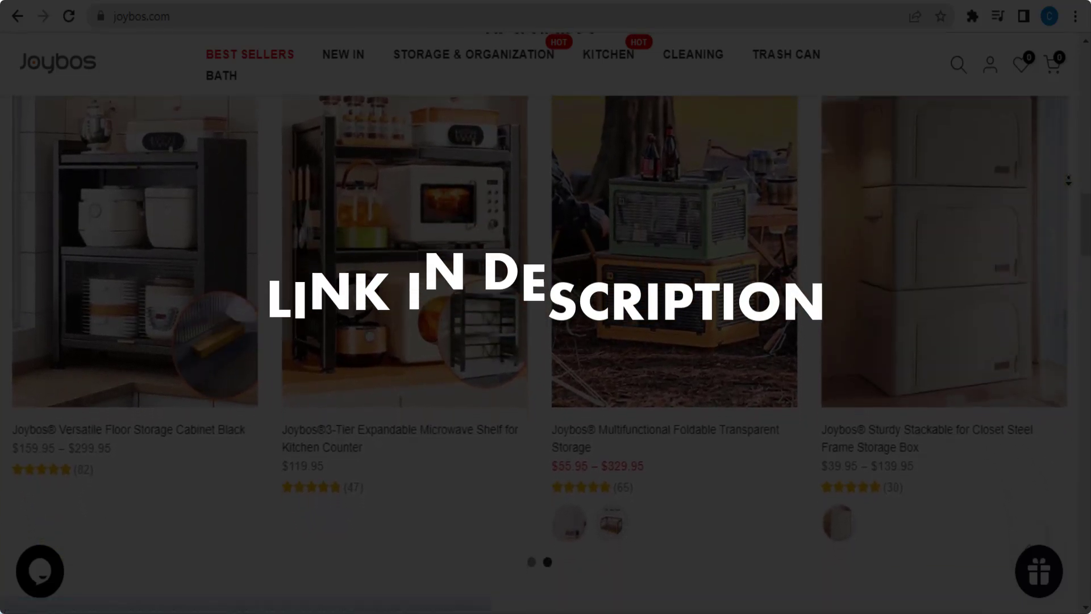
scroll("down", 3)
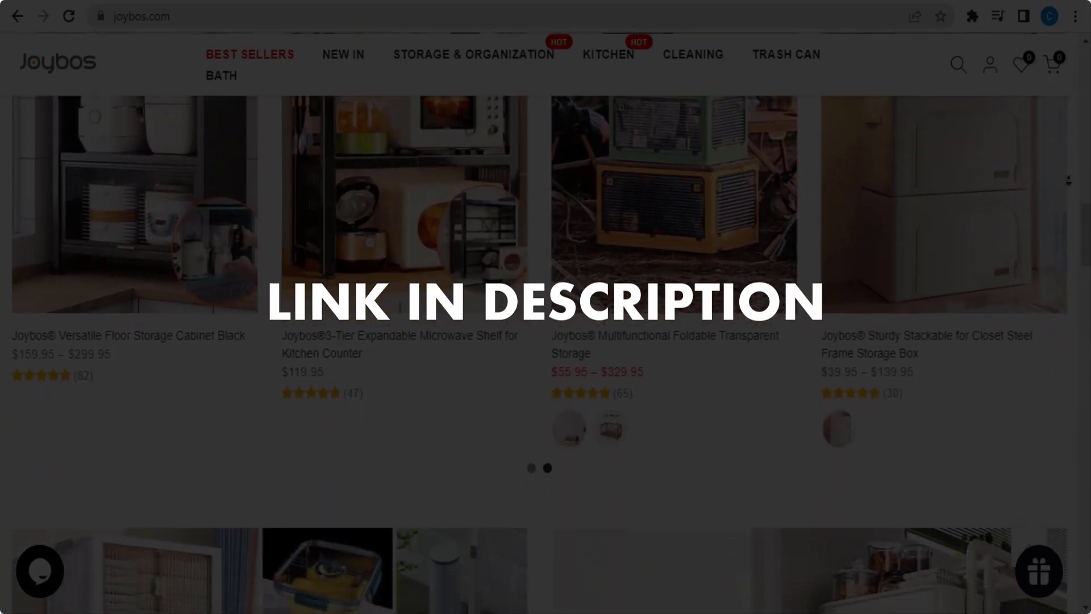
scroll("down", 3)
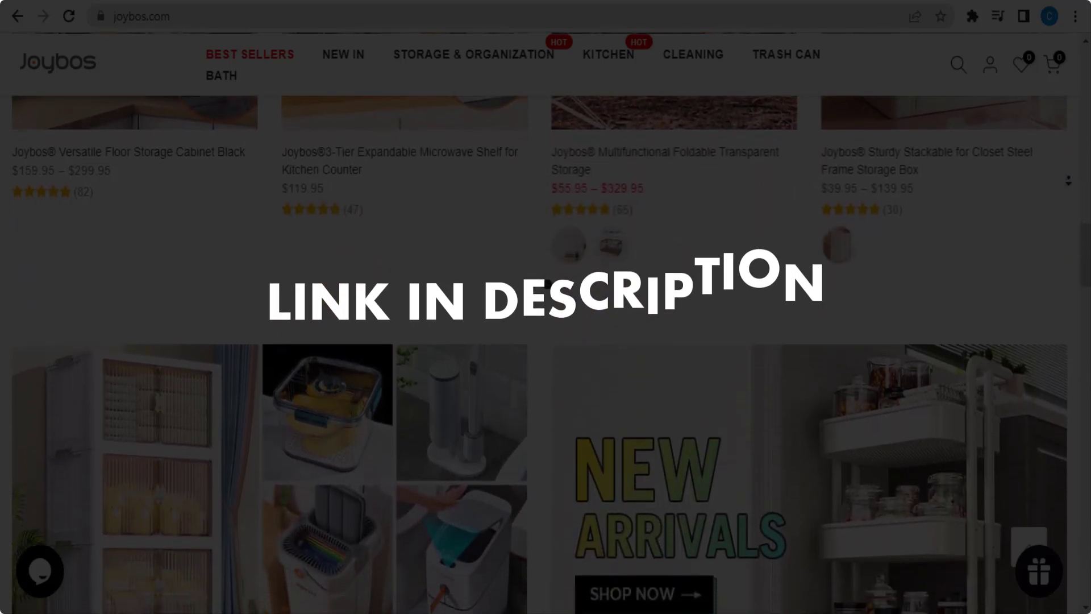
scroll("down", 3)
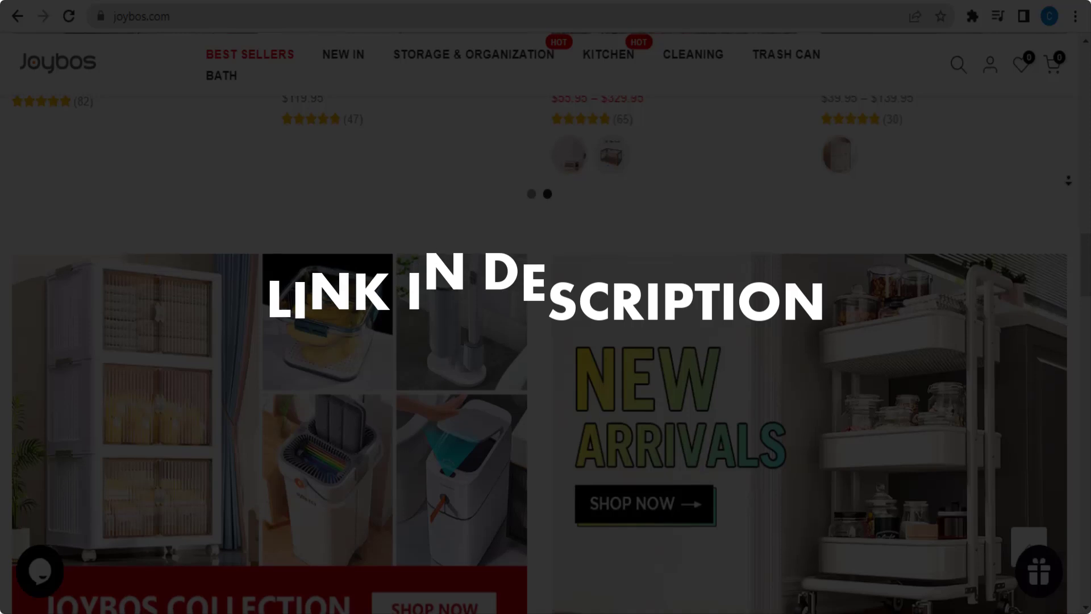
scroll("down", 3)
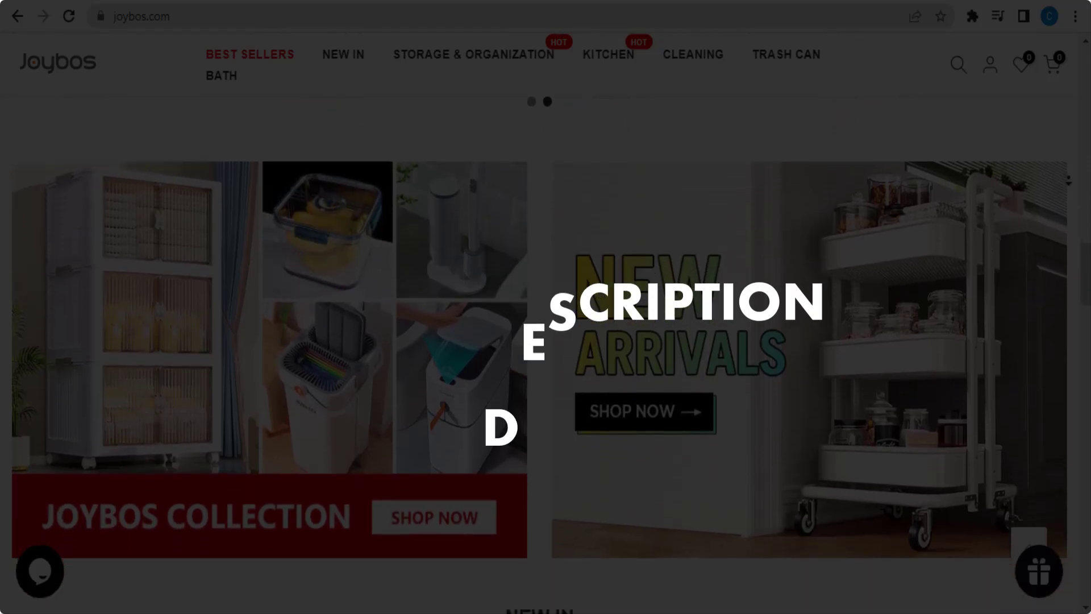